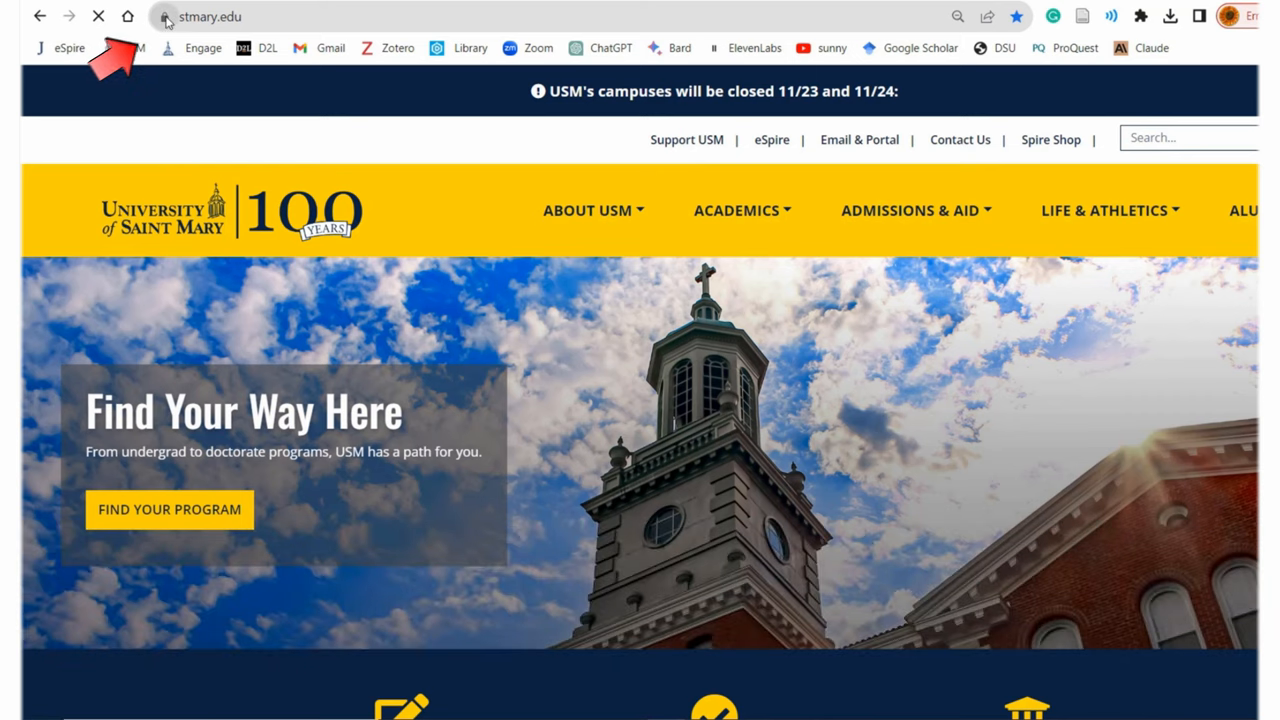
mouse_move(166, 16)
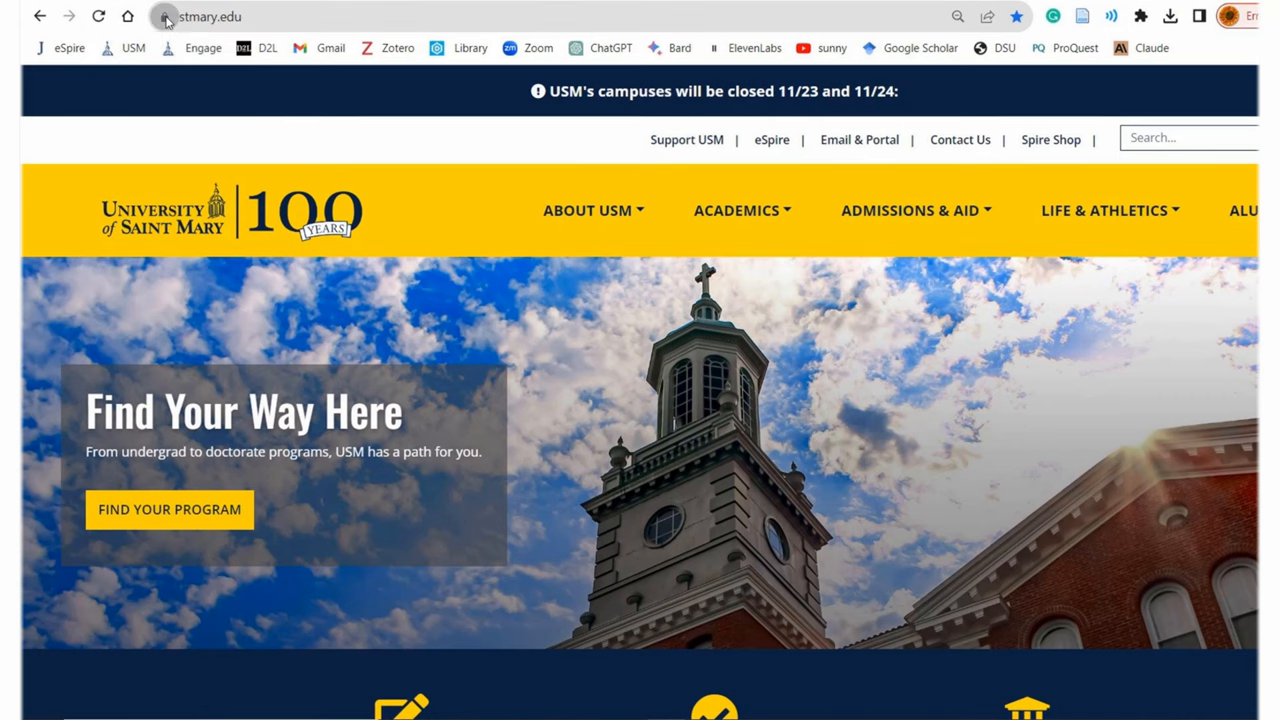
Show stmary.edu's site information and its secure-connection details from the address bar
click(162, 18)
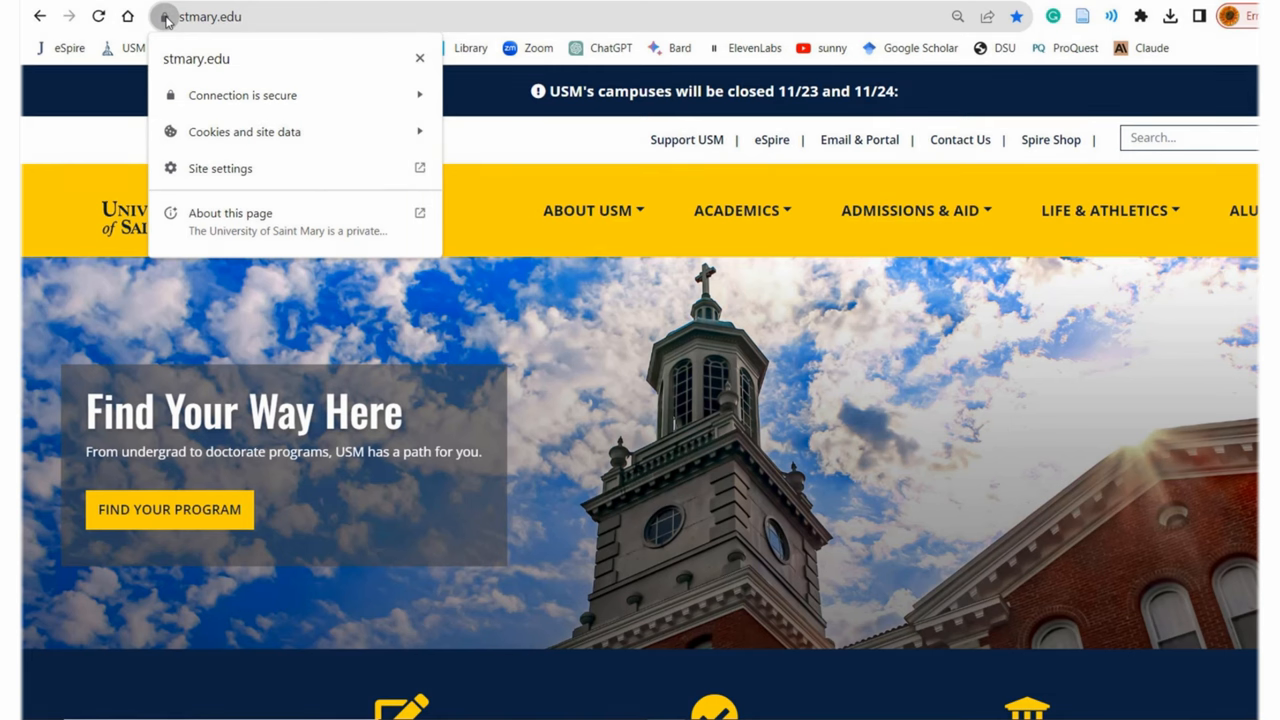
mouse_move(208, 96)
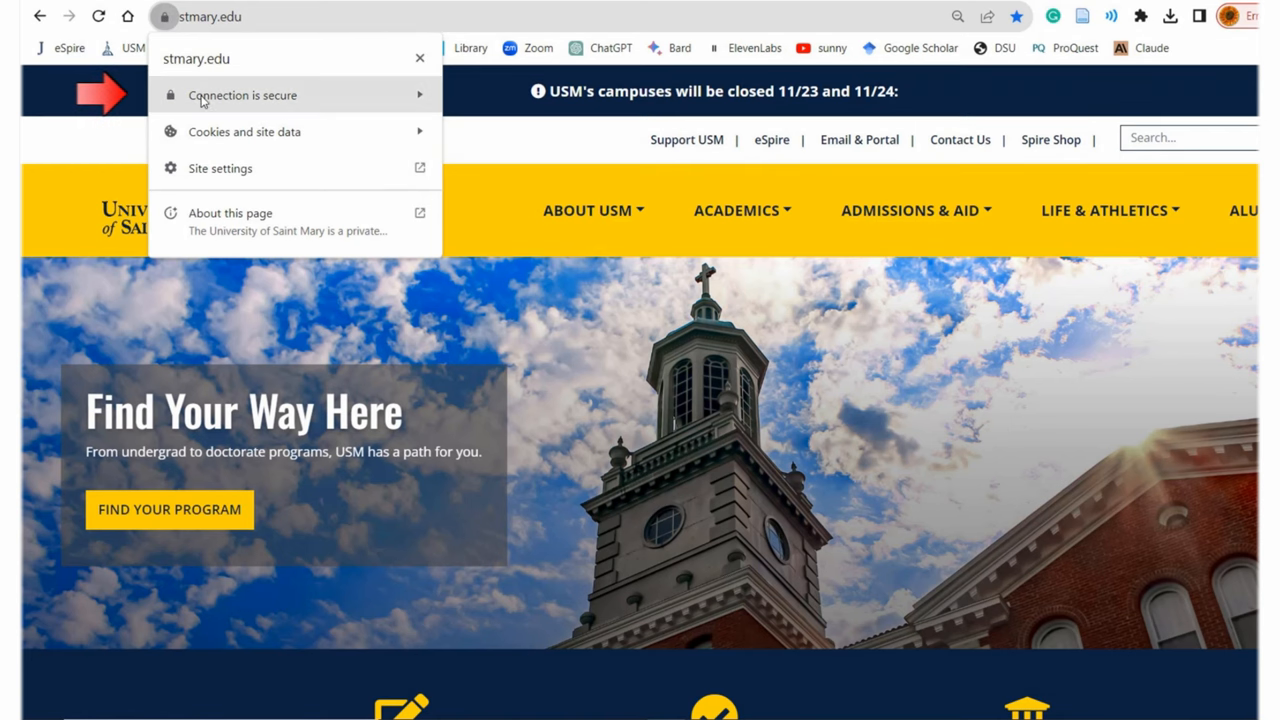
mouse_move(372, 108)
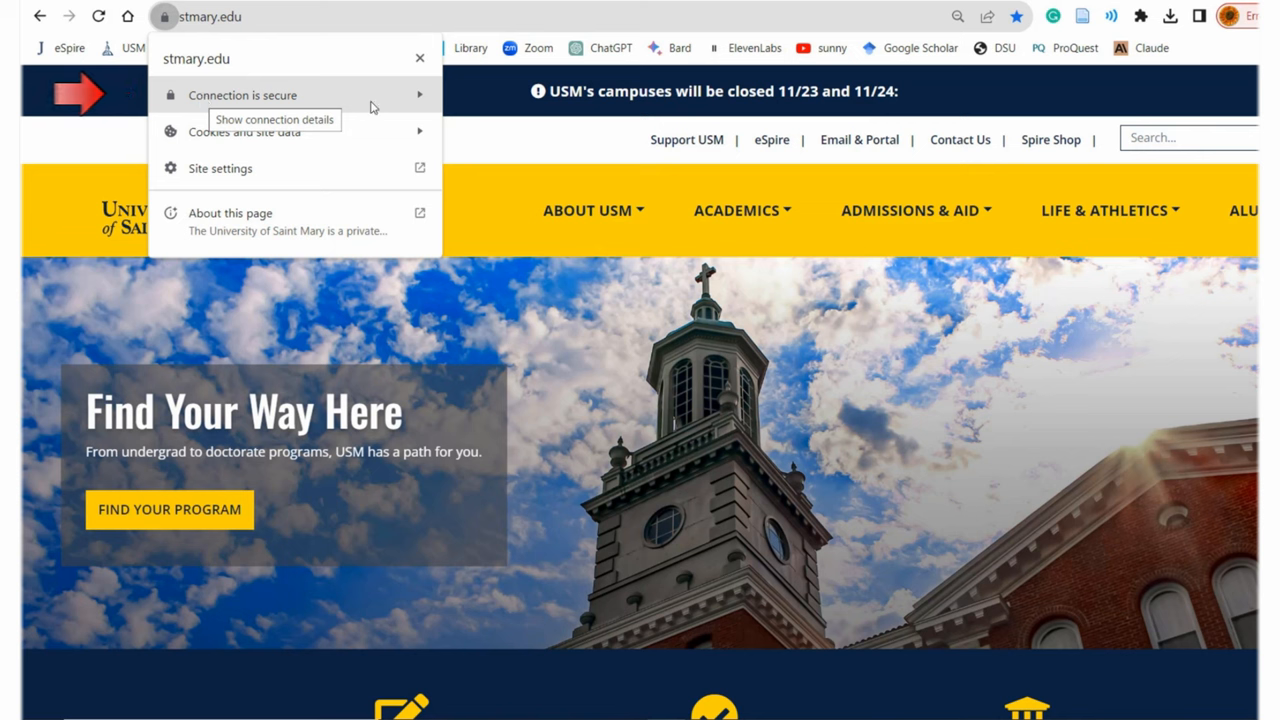
click(244, 96)
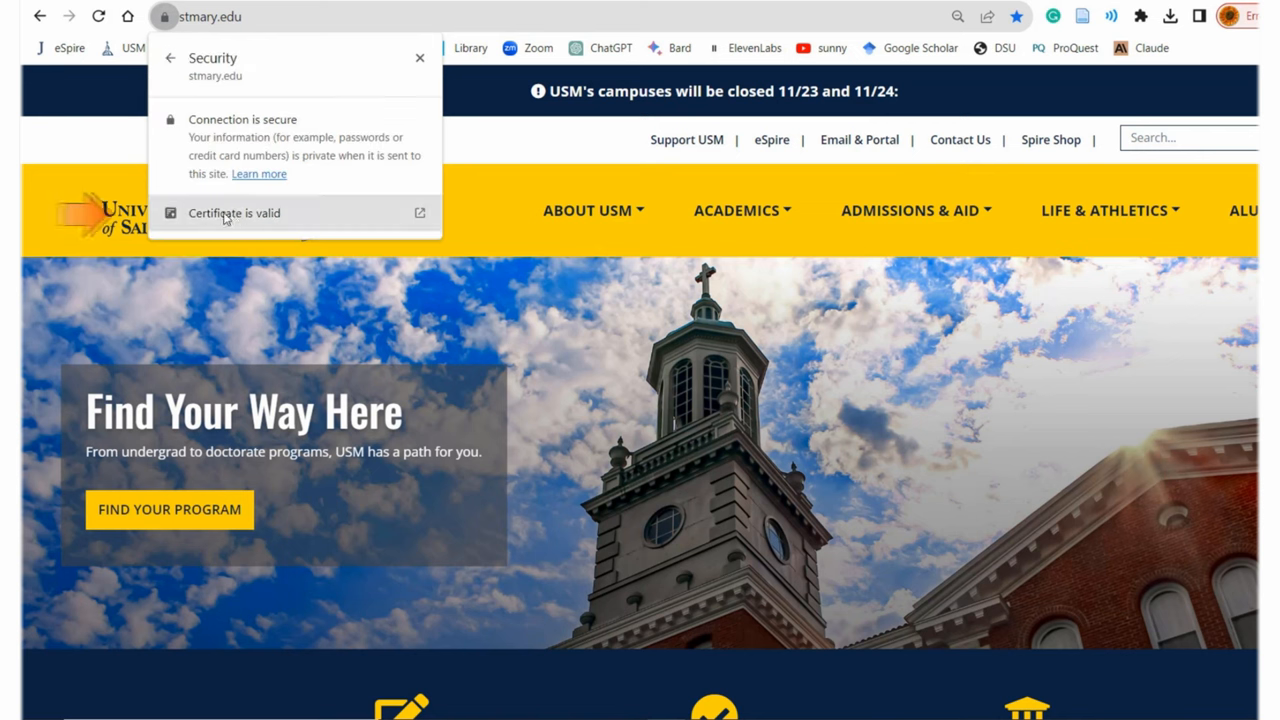
View the stmary.edu certificate, issued by Thawte RSA CA 2018 and valid until February 2024
click(234, 212)
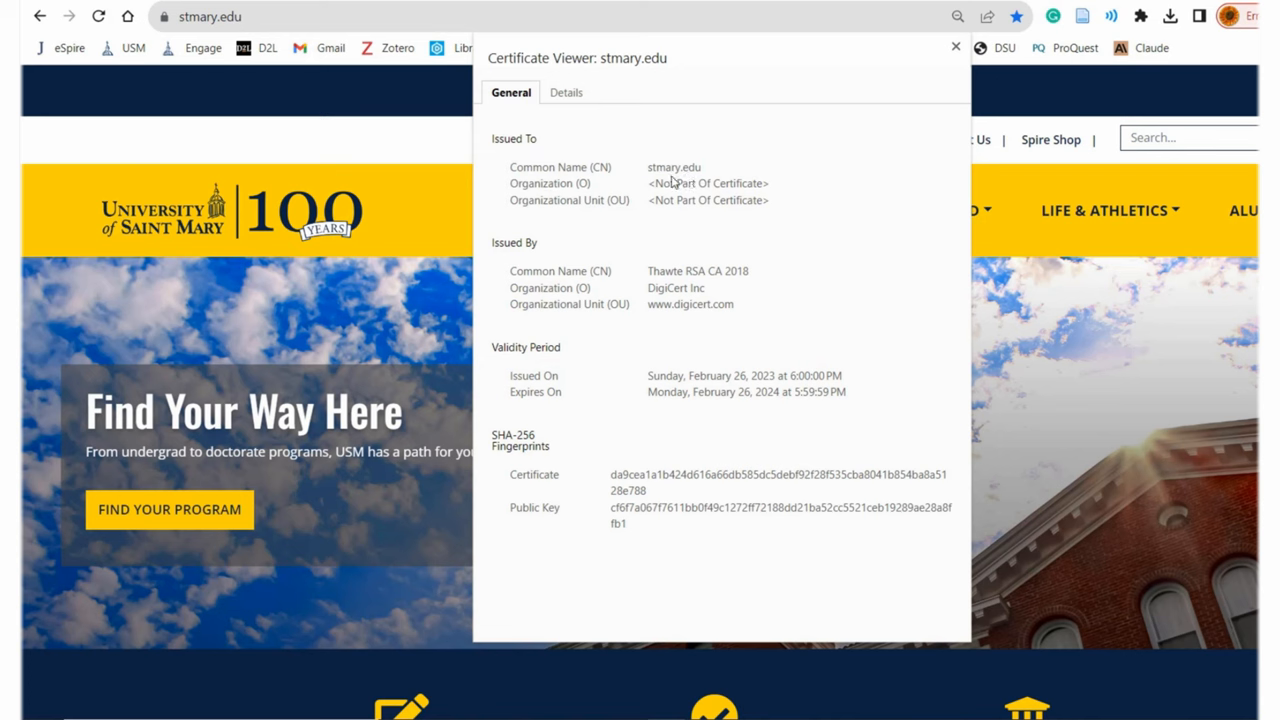
mouse_move(594, 278)
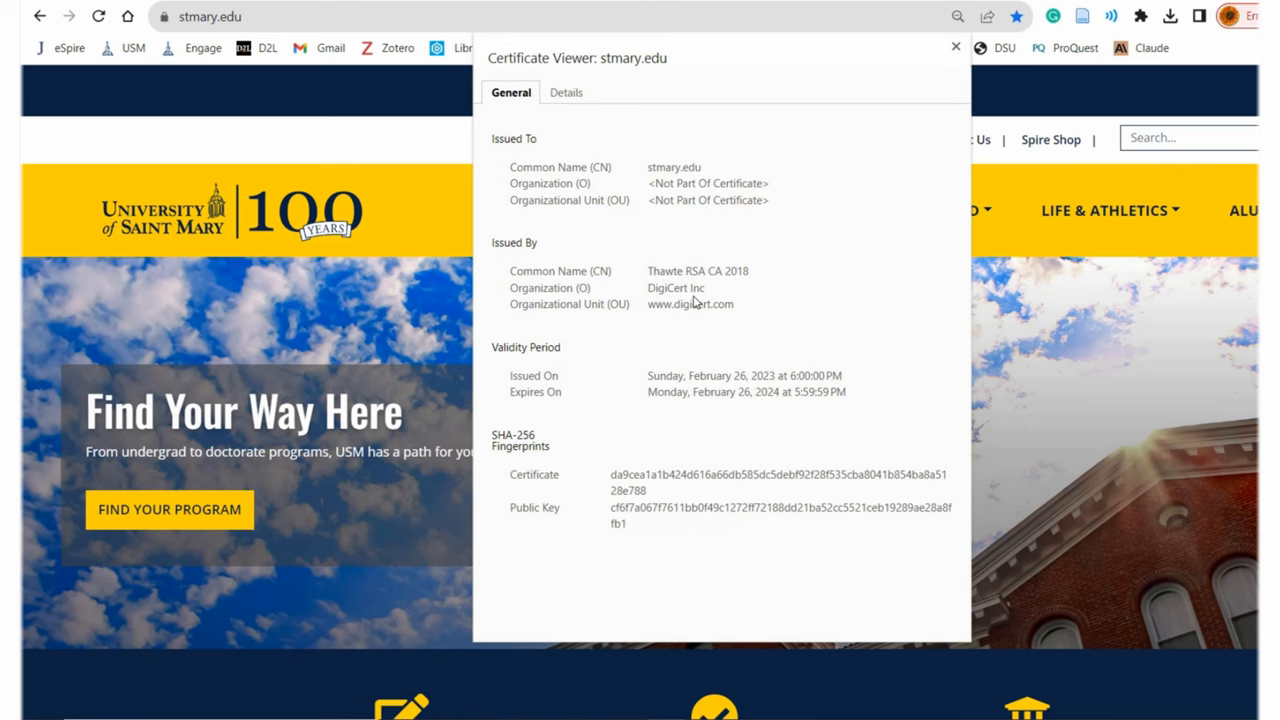
mouse_move(544, 392)
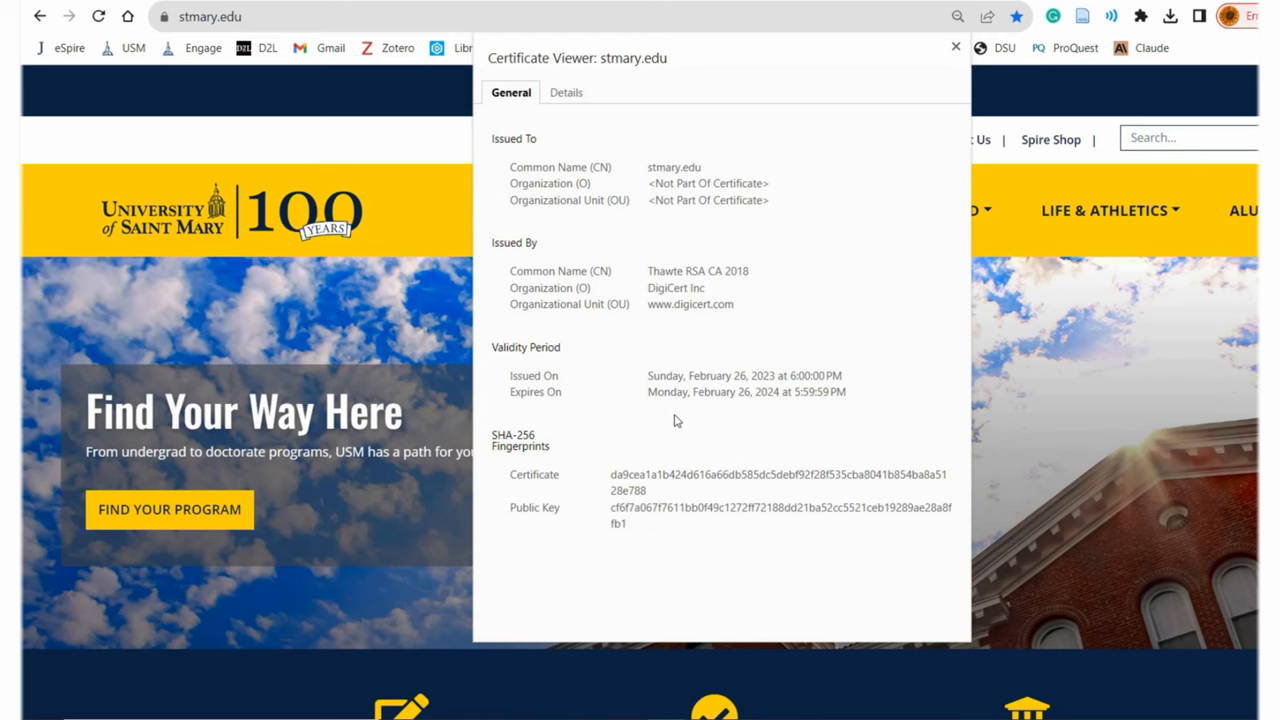
mouse_move(892, 516)
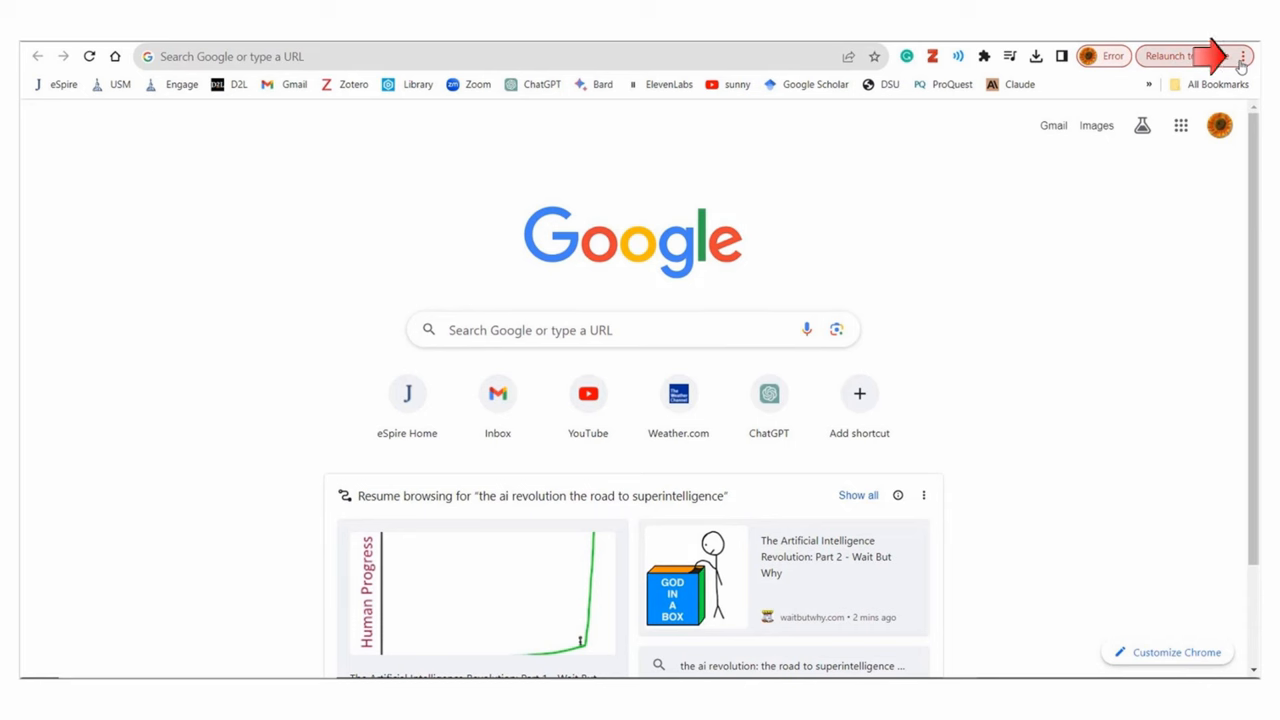
Go to Chrome Settings from the three-dot browser menu
click(1244, 56)
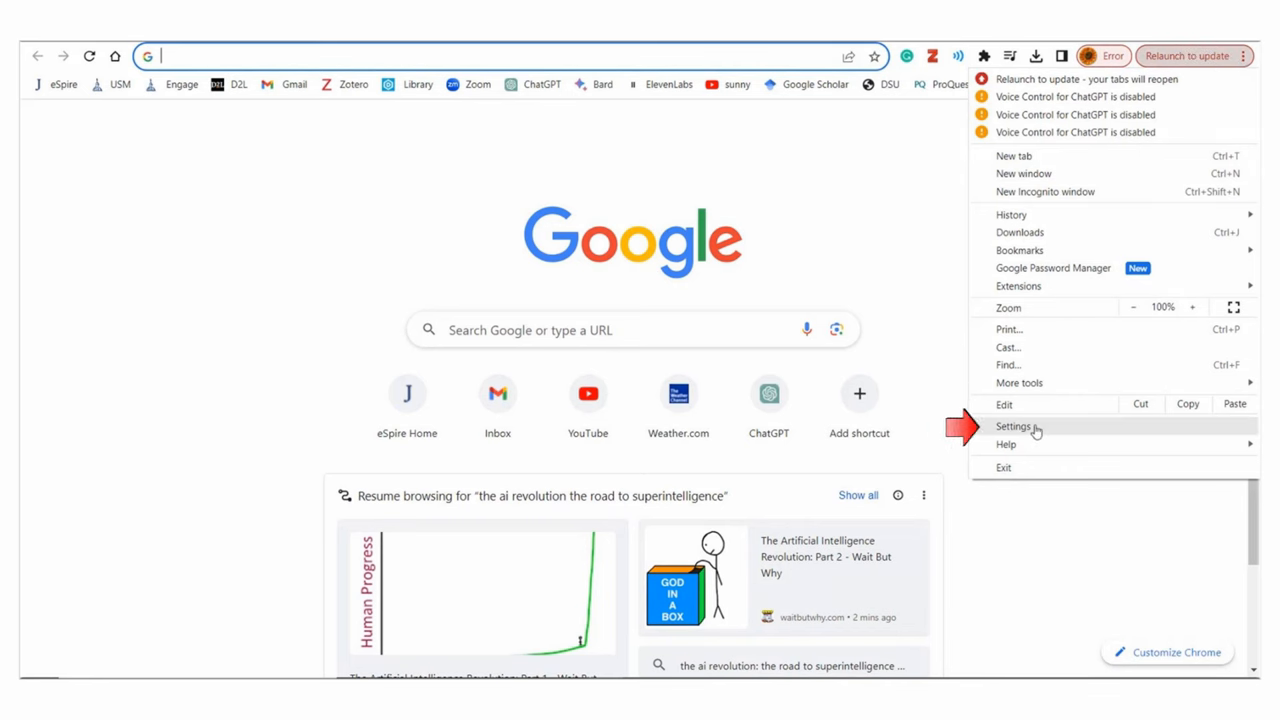
click(1016, 426)
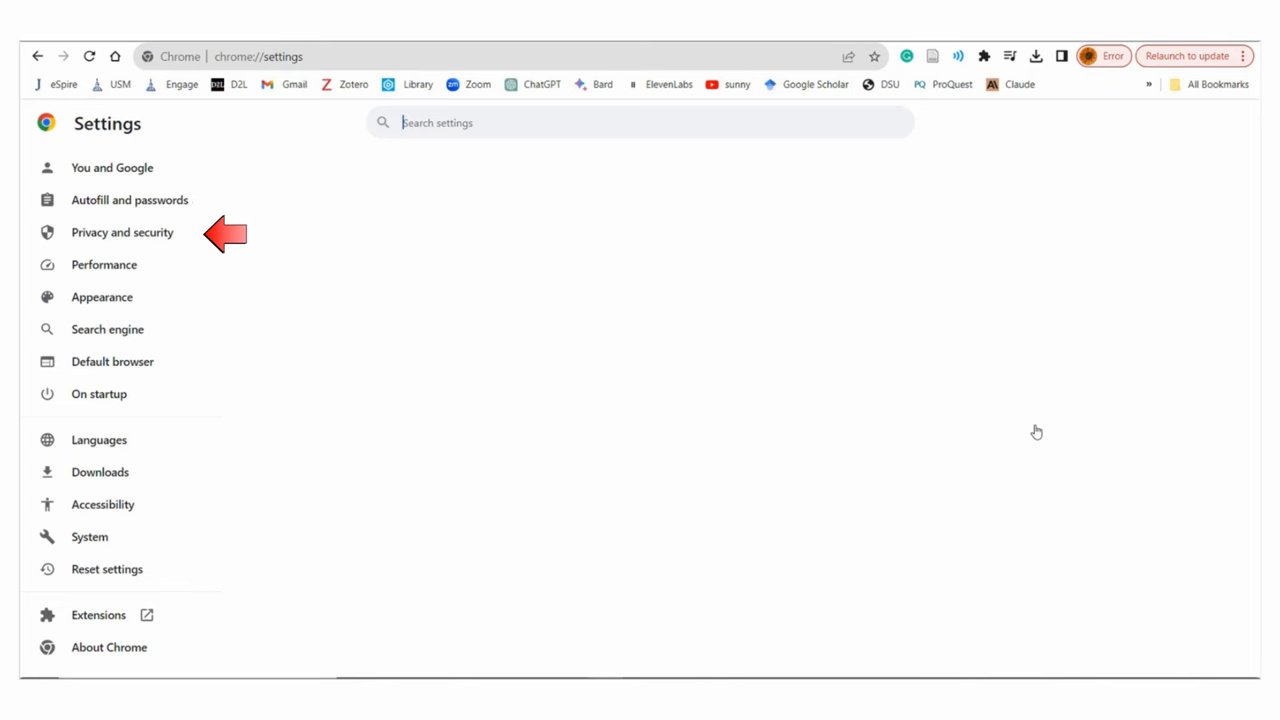
mouse_move(150, 280)
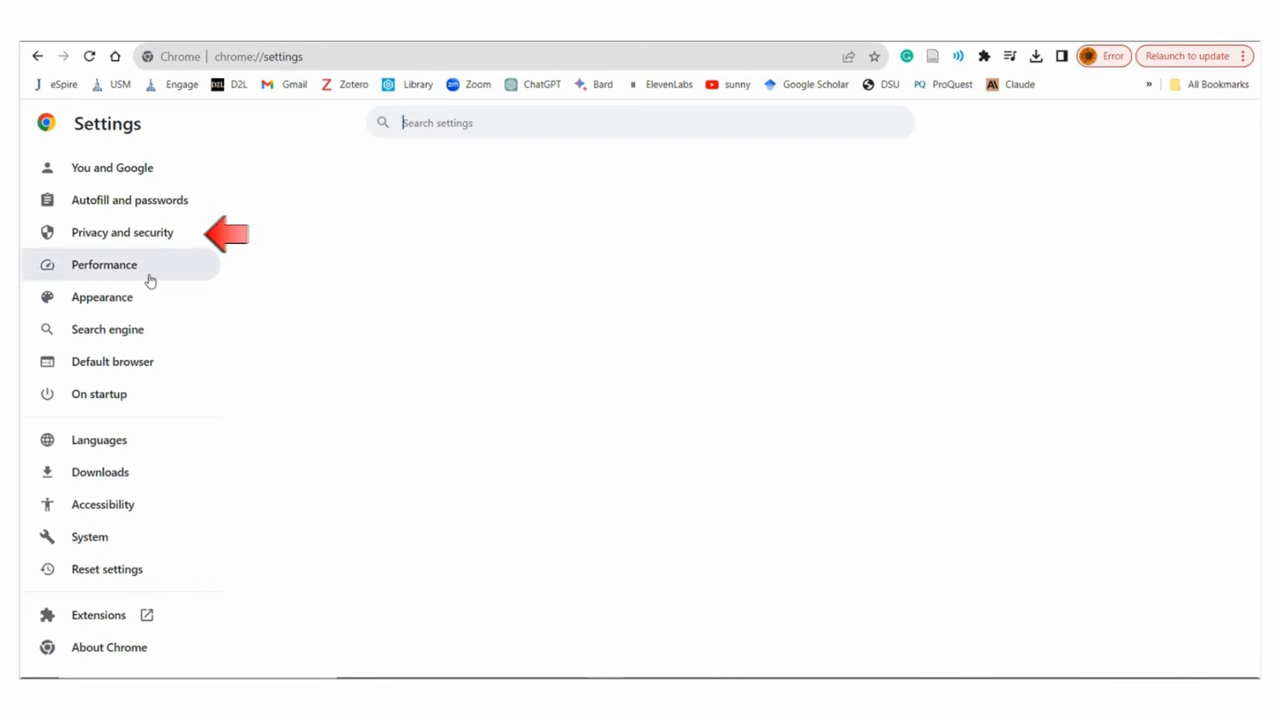
Reach the Manage certificates option under Privacy and security > Security > Advanced
click(120, 232)
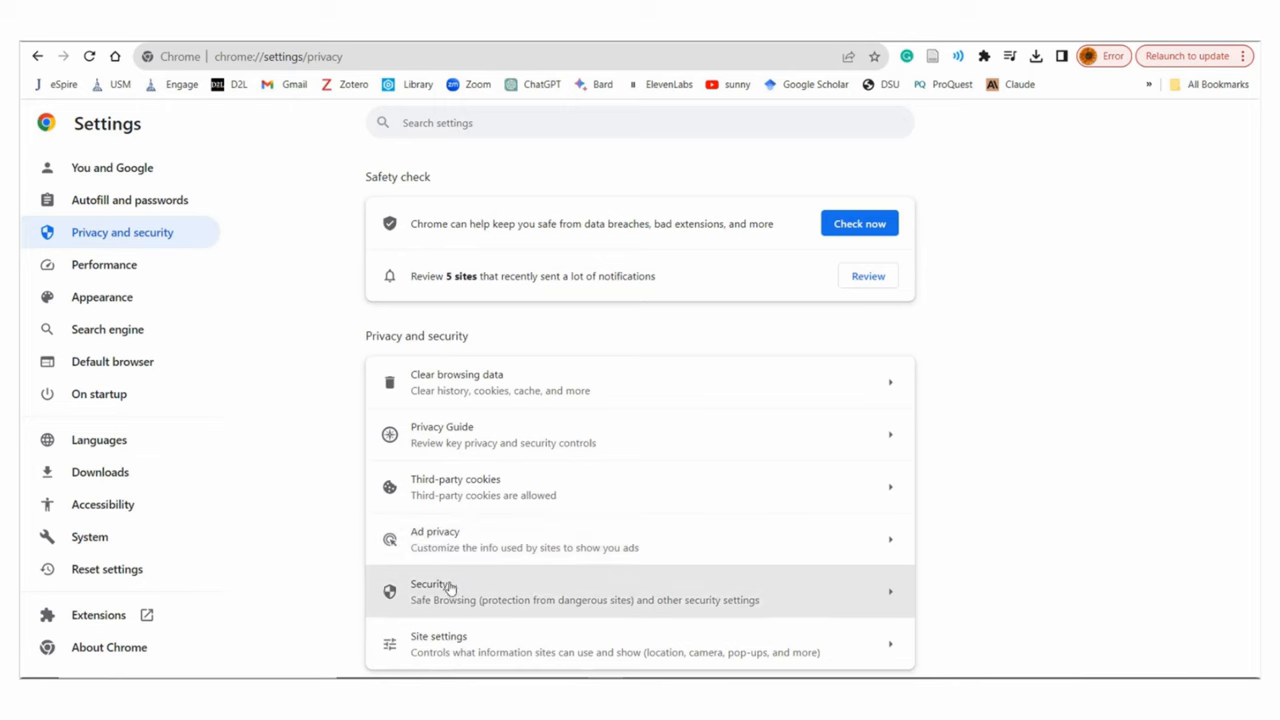
click(434, 584)
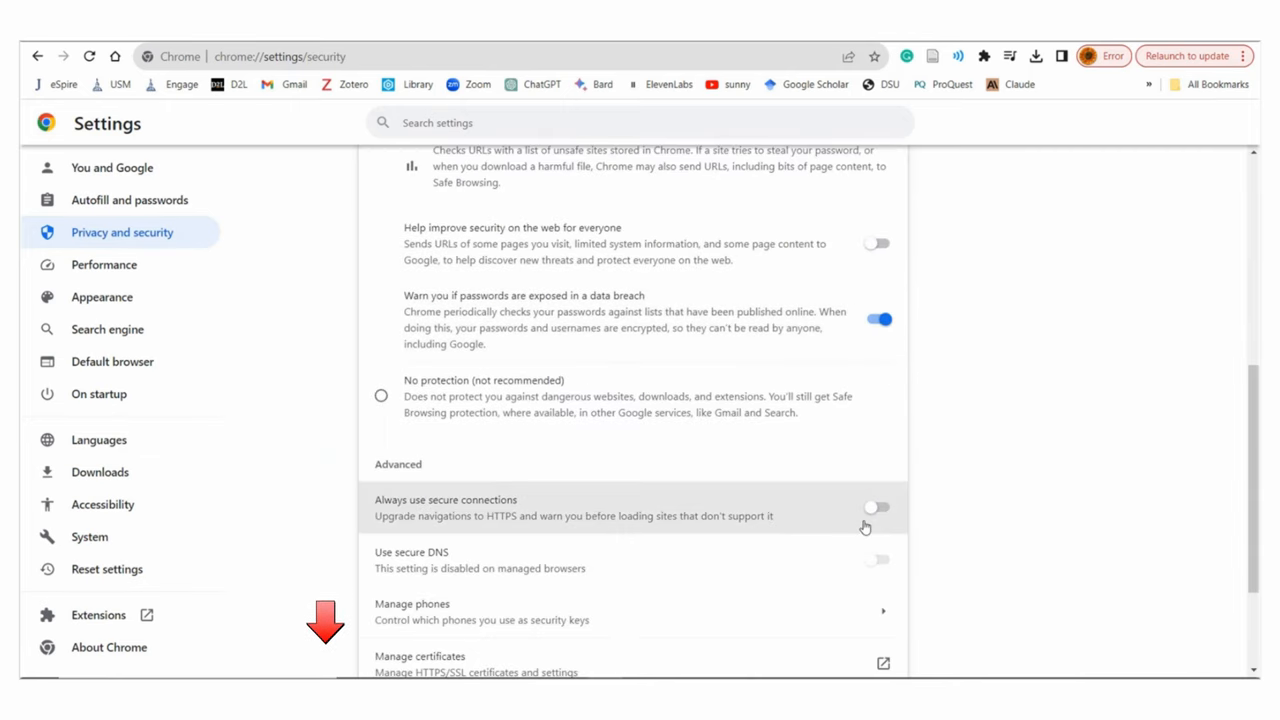
scroll(down, 3)
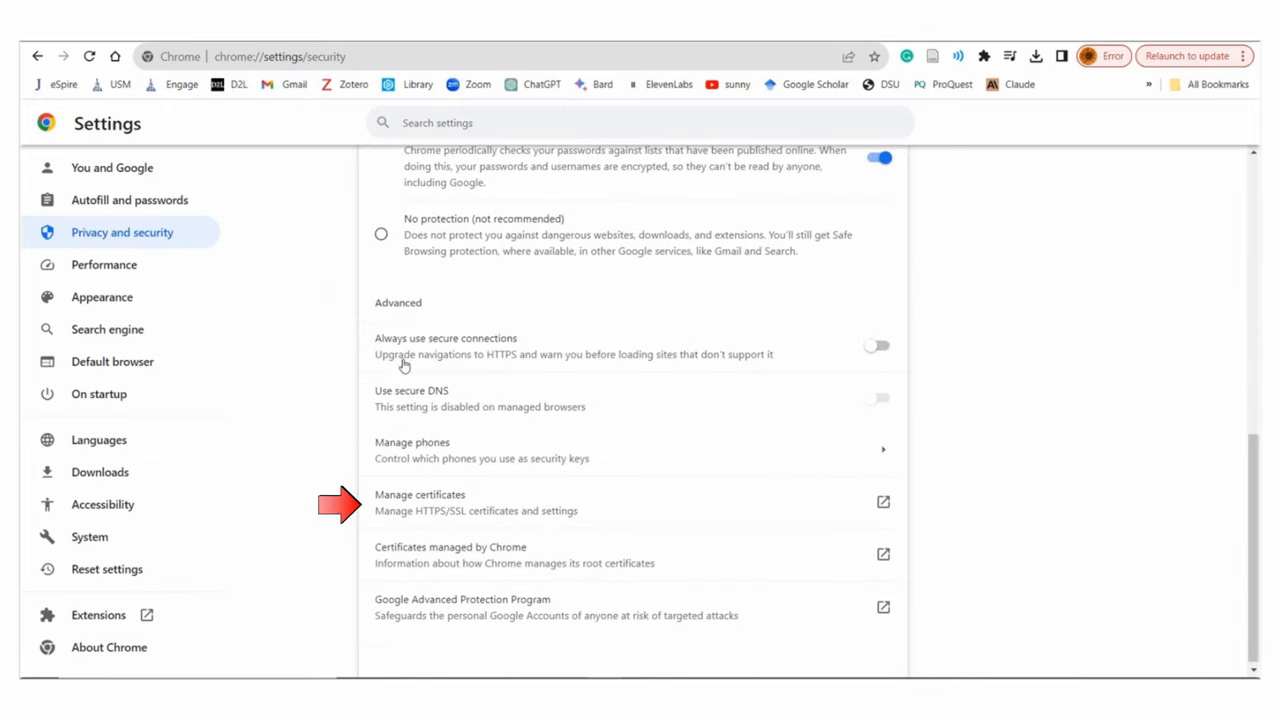
mouse_move(404, 504)
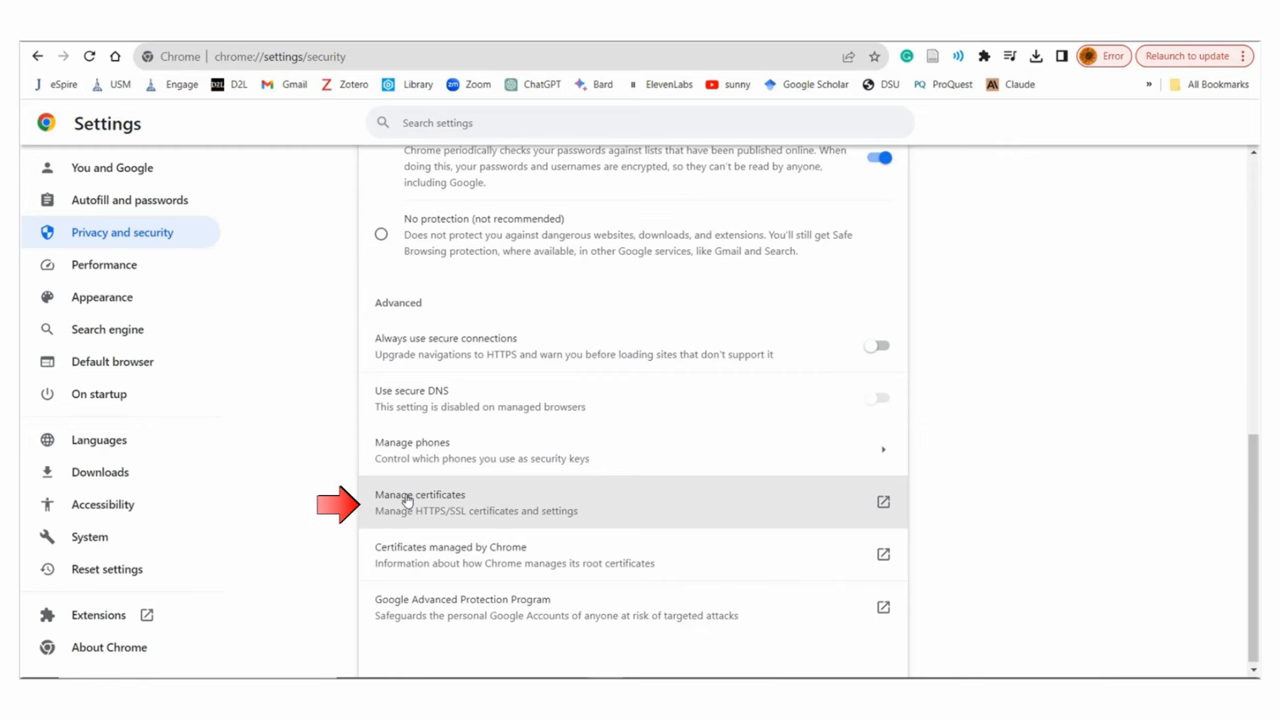
Select the DigiCert SHA2 Assured ID entry in the Intermediate Certification Authorities store
click(418, 496)
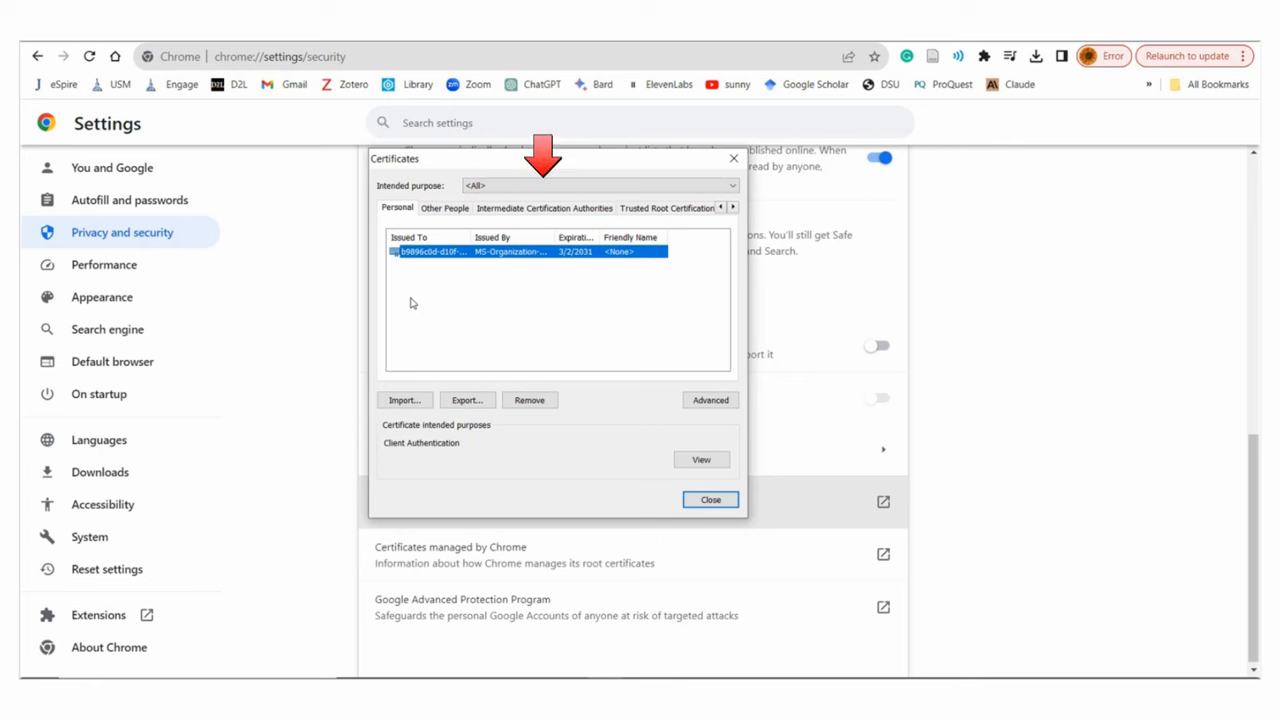
click(544, 208)
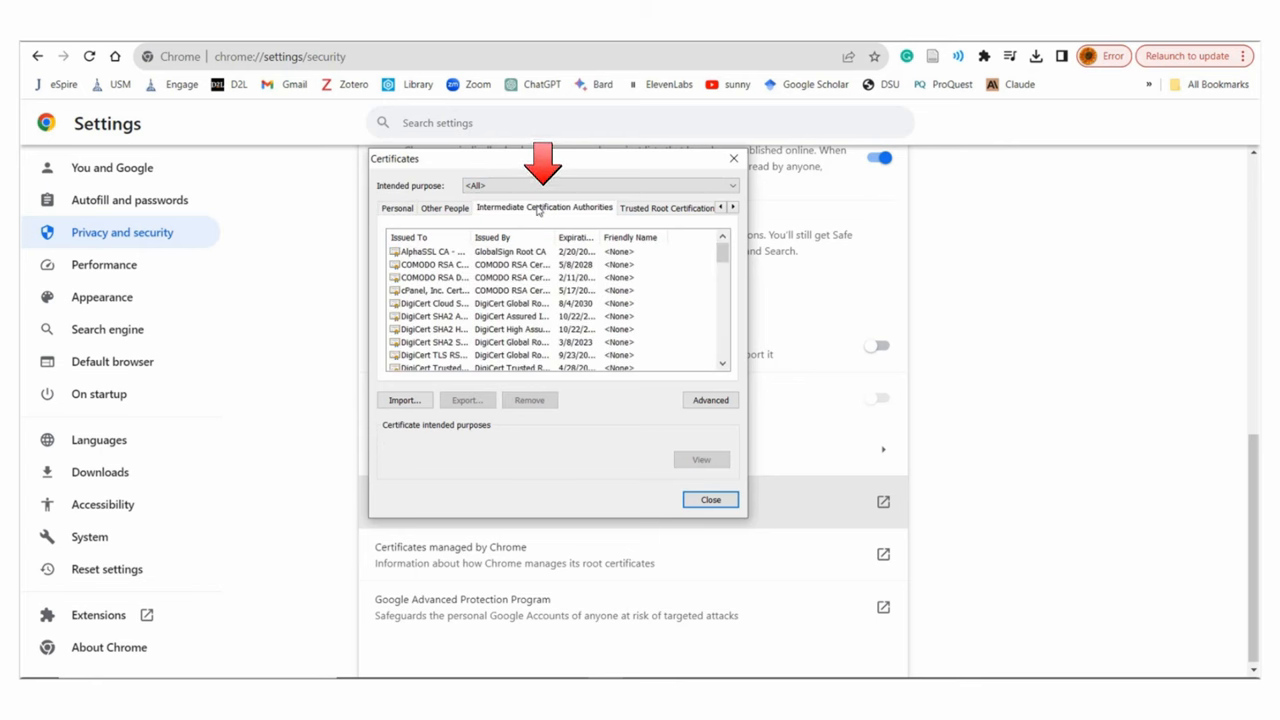
click(430, 304)
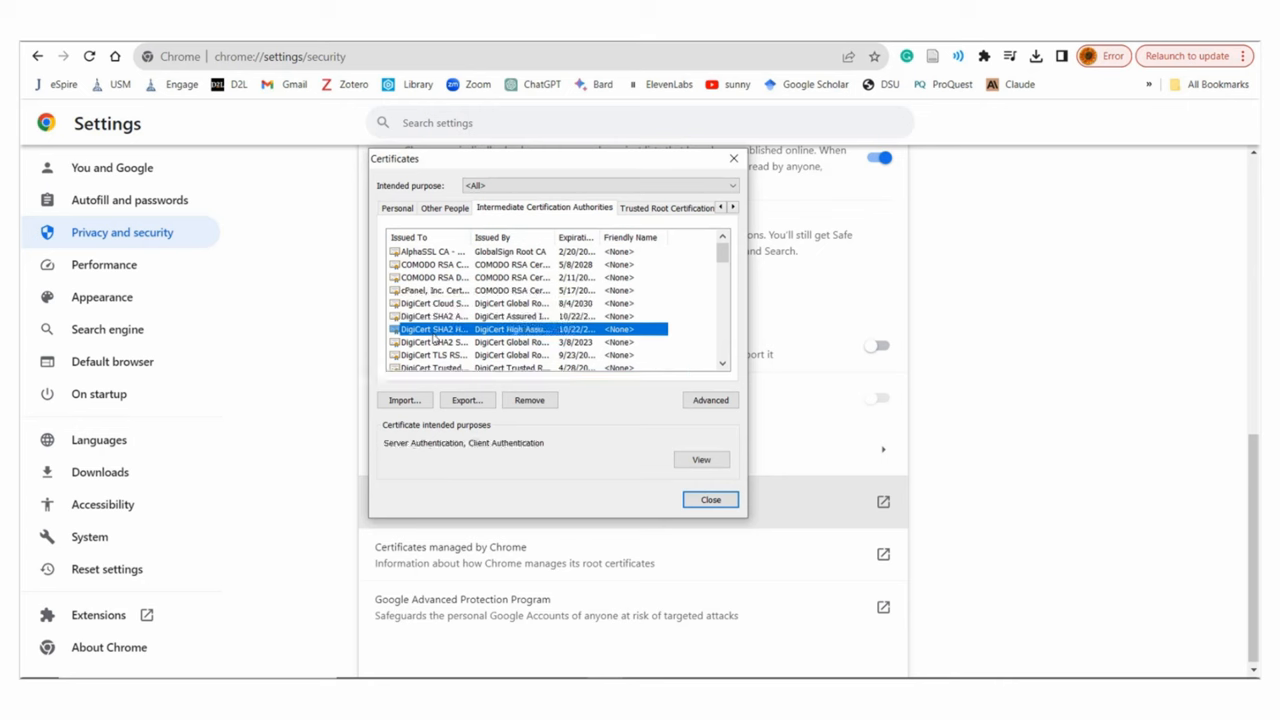
click(430, 316)
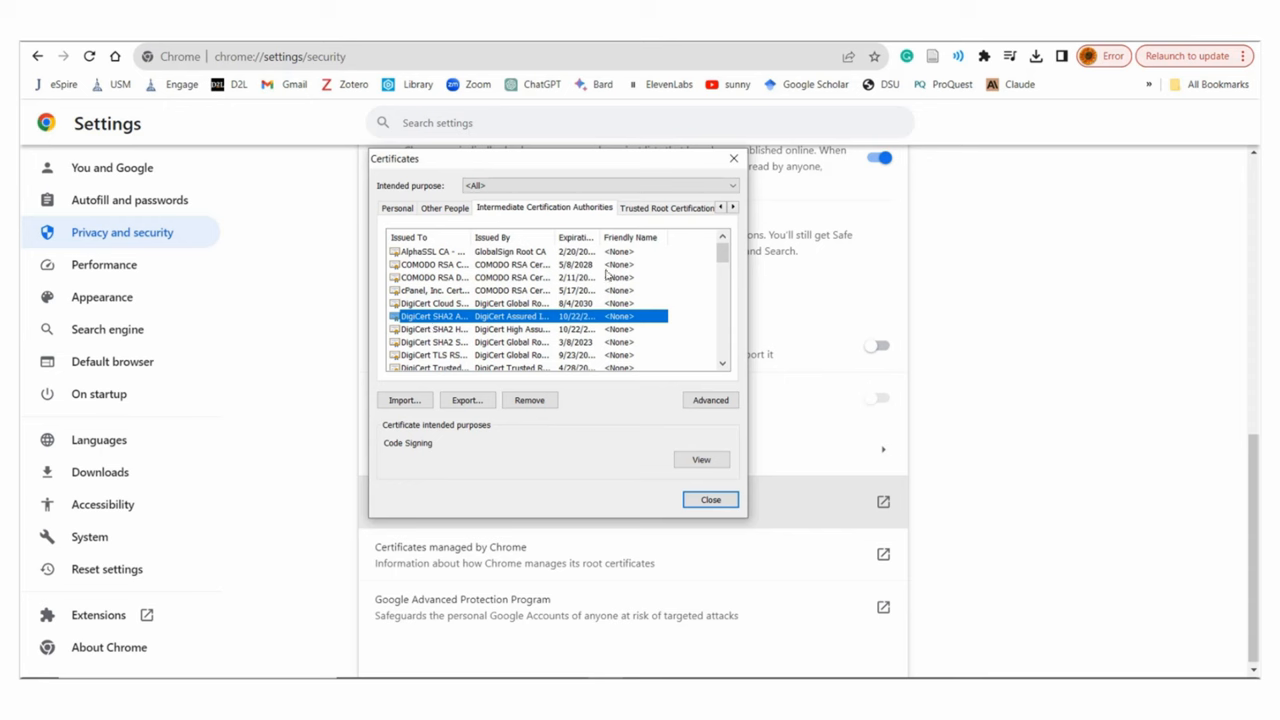
mouse_move(712, 432)
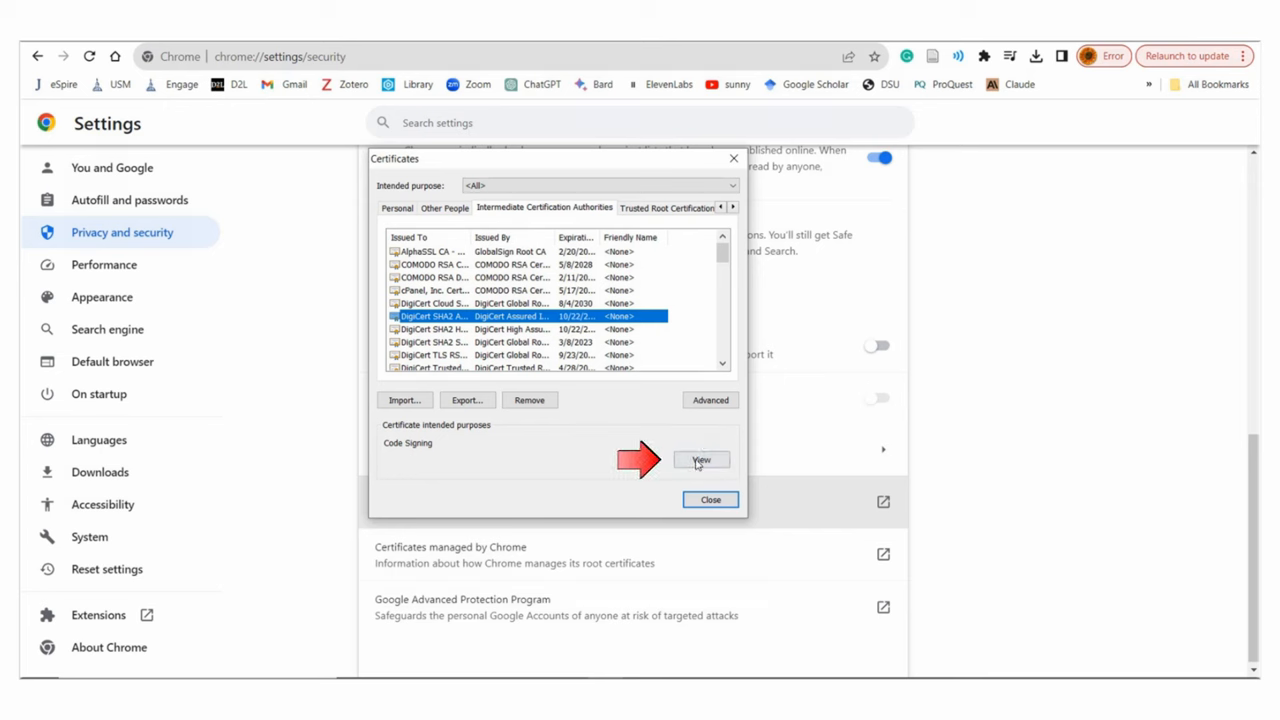
View the DigiCert SHA2 Assured ID Code Signing CA certificate's General information
click(700, 458)
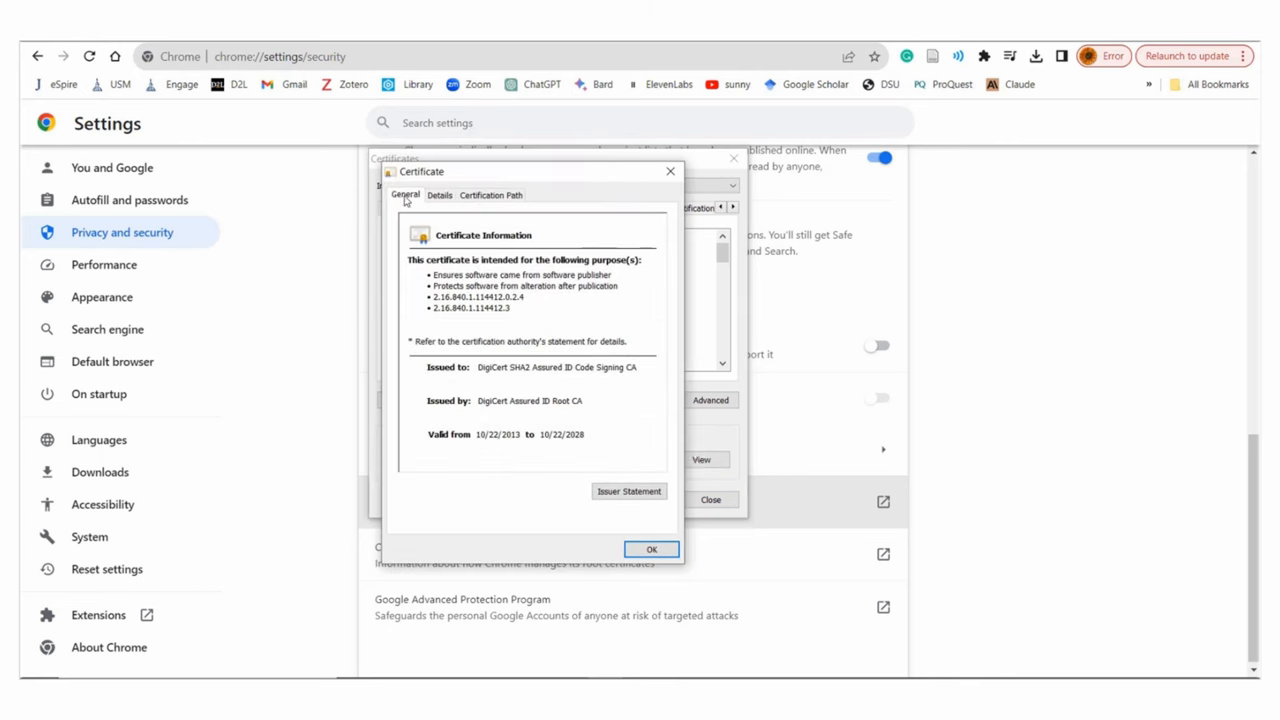
mouse_move(608, 406)
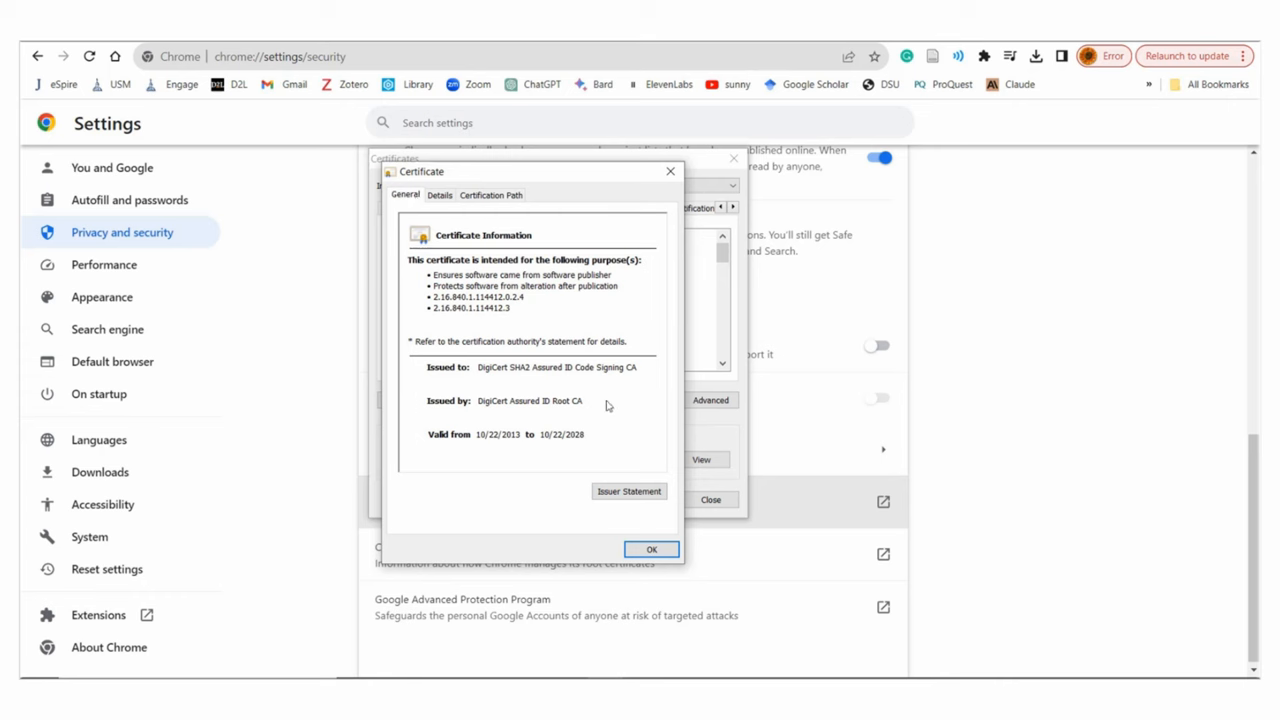
mouse_move(628, 496)
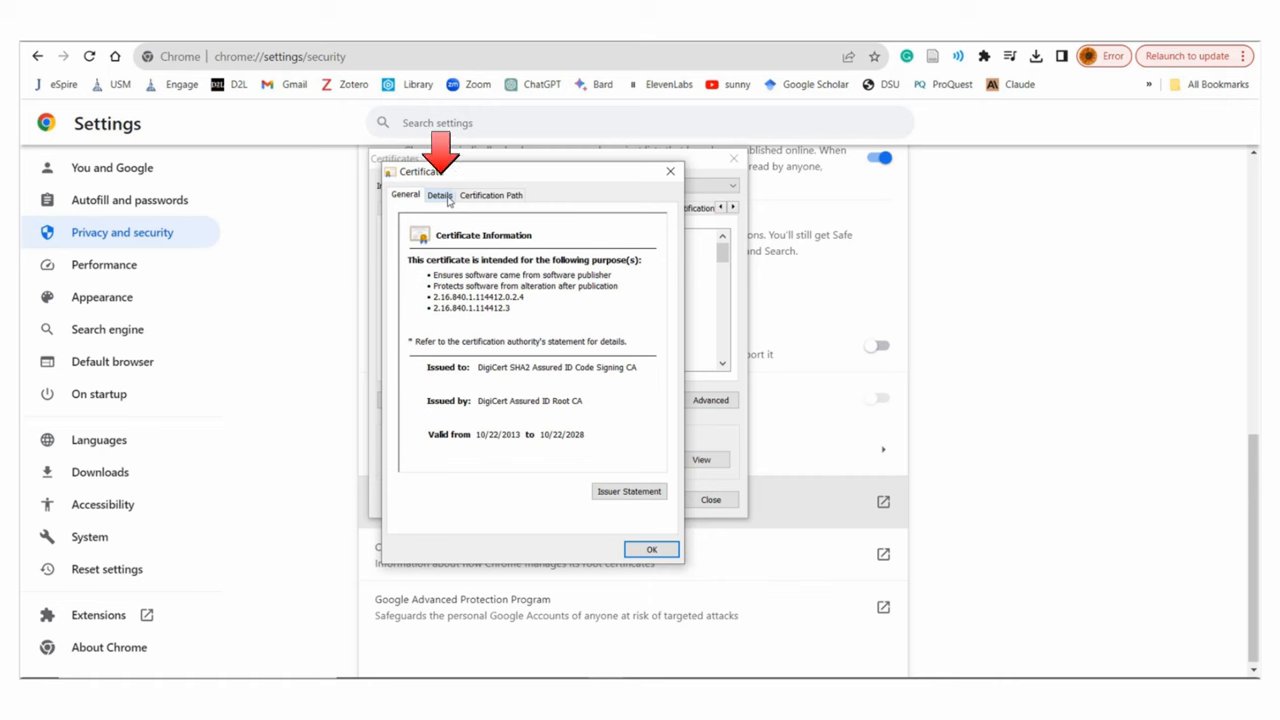
Show the certificate's Details fields, checking Valid to and the RSA (2048 Bits) public key
click(440, 196)
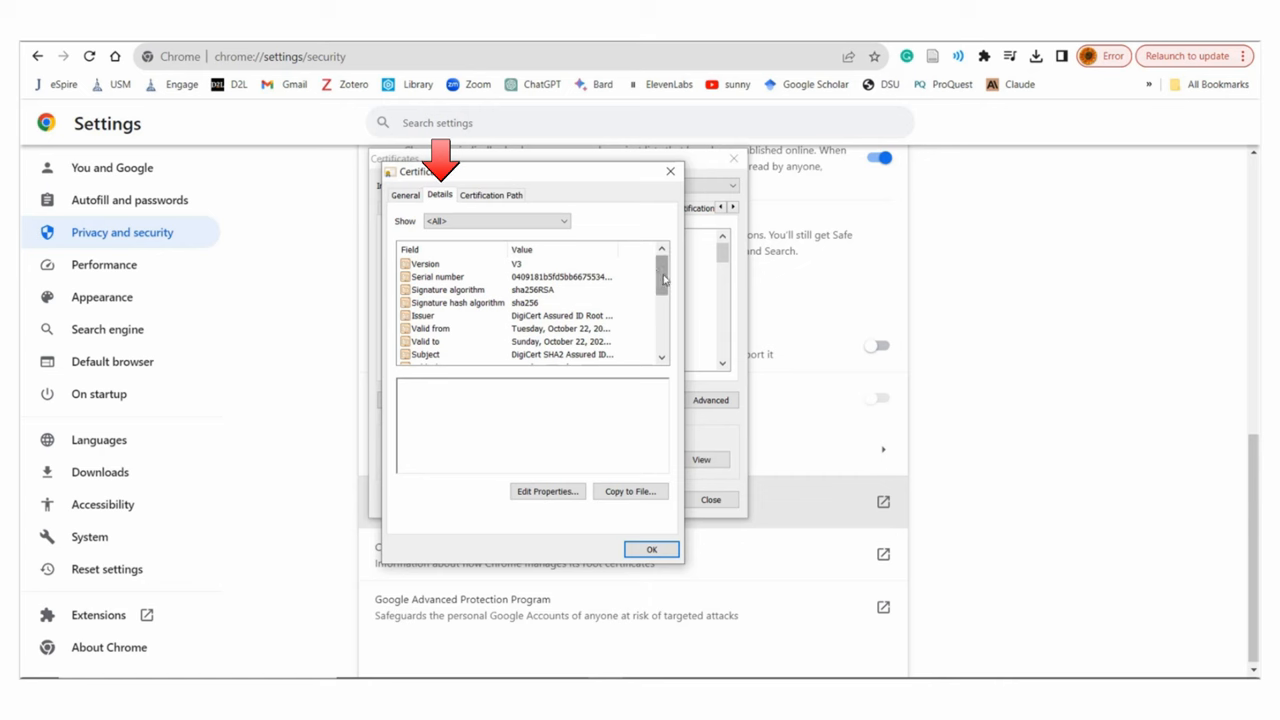
scroll(down, 3)
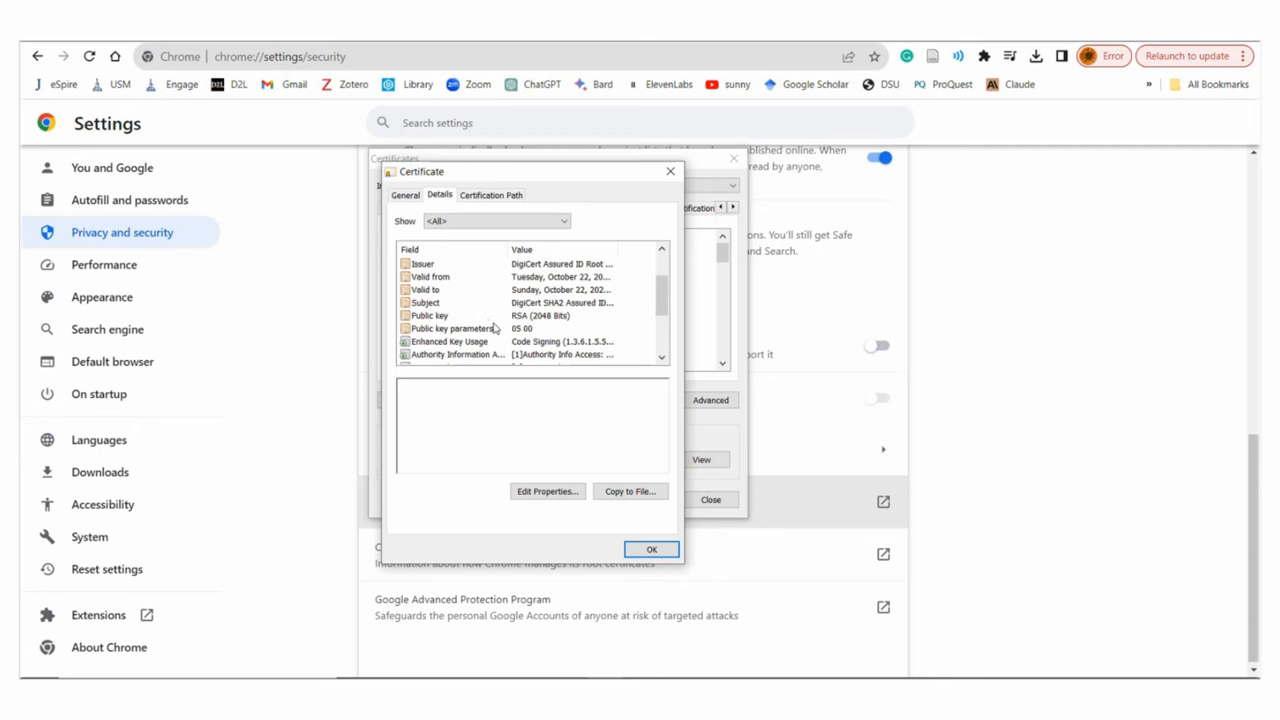
scroll(down, 3)
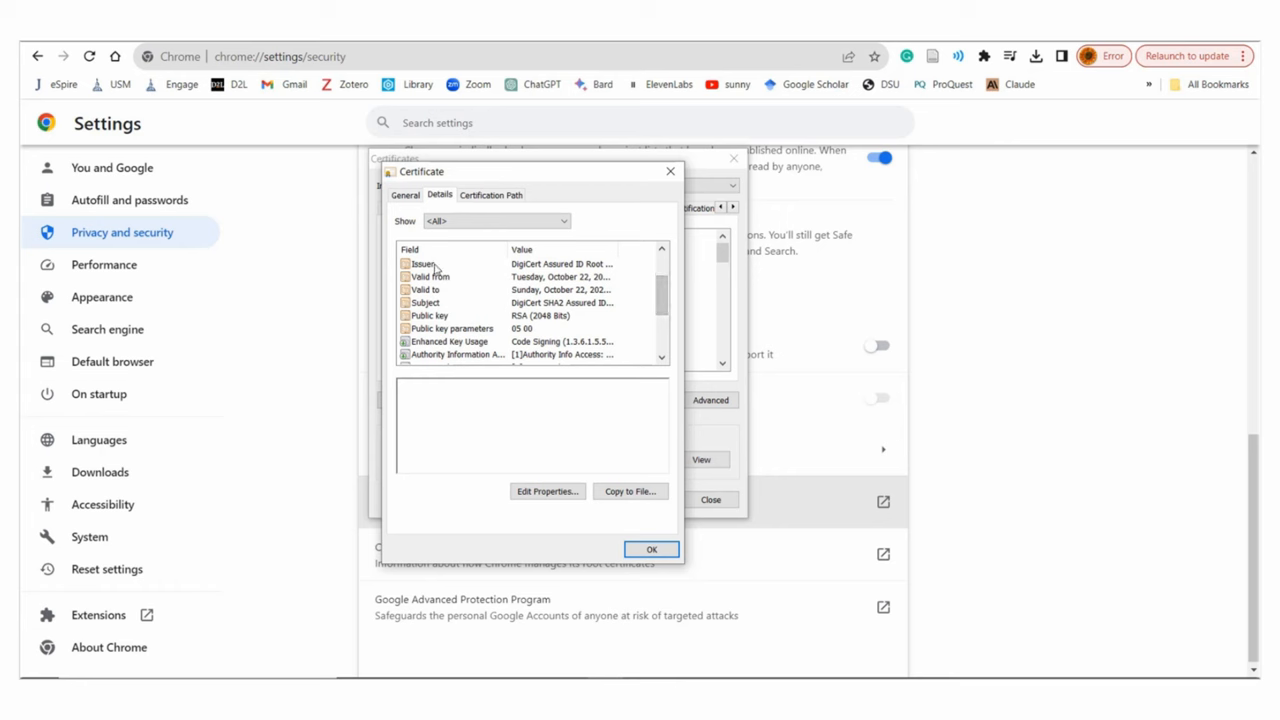
click(426, 288)
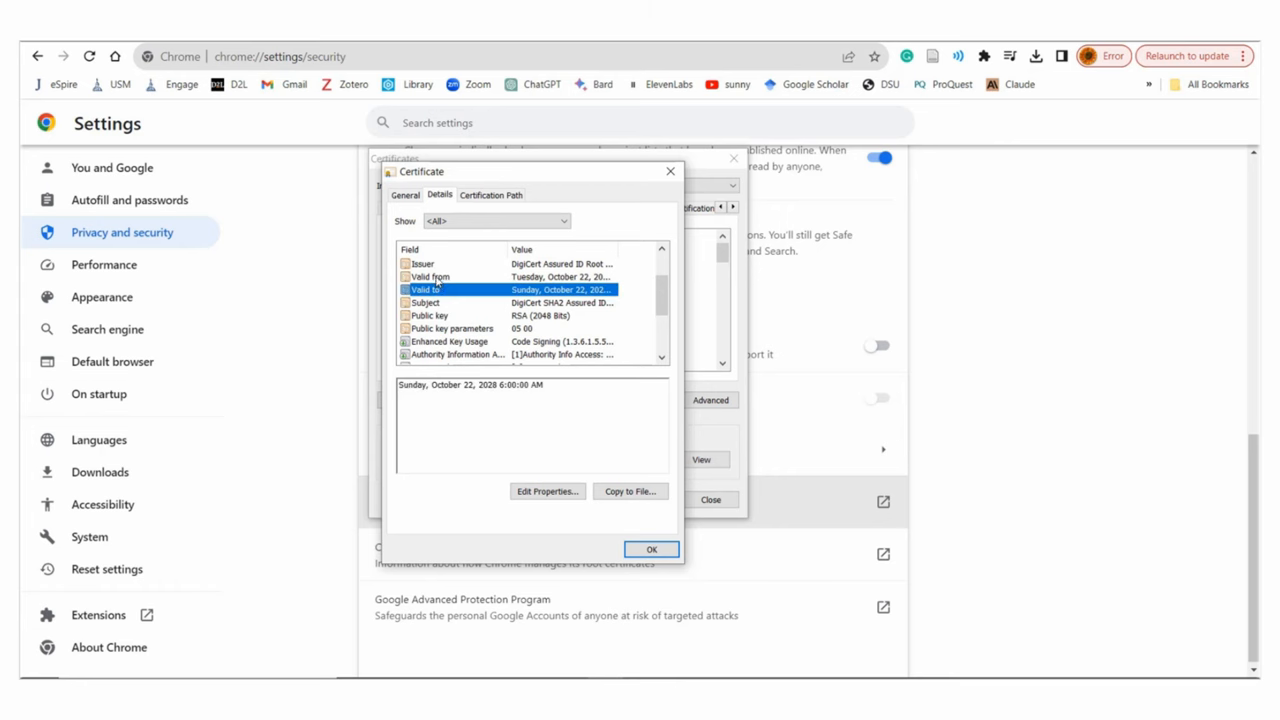
click(430, 316)
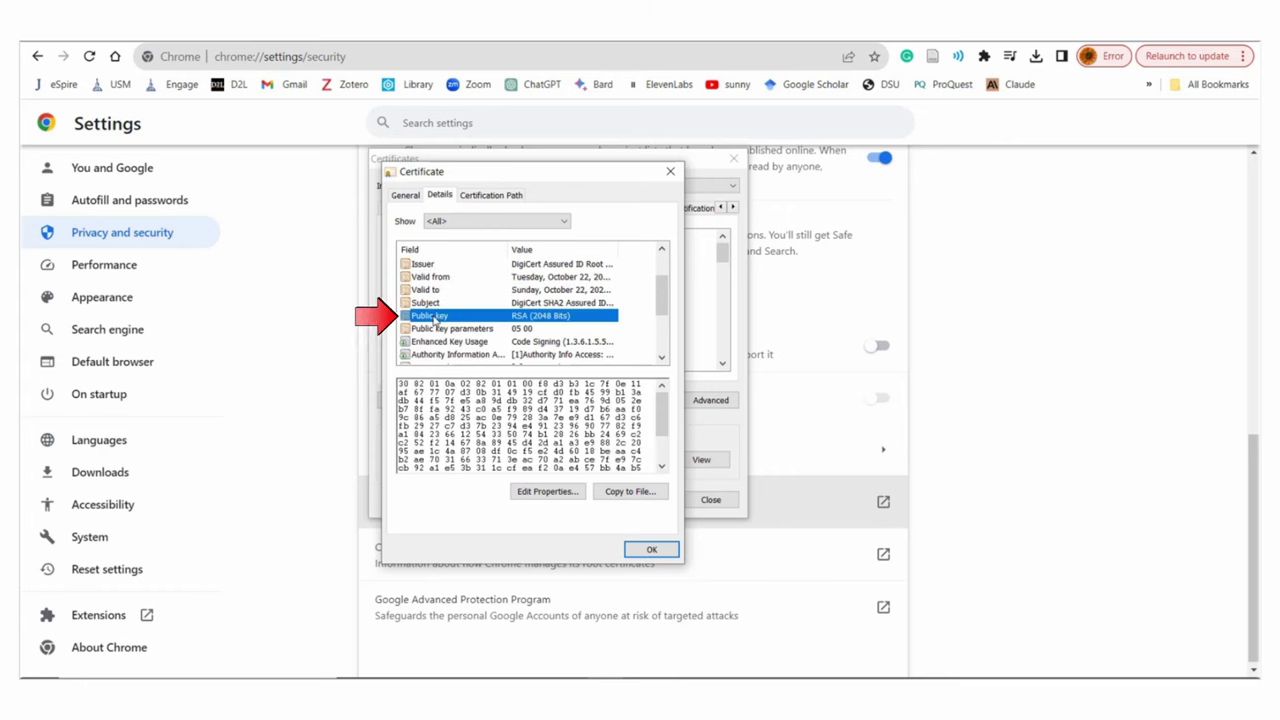